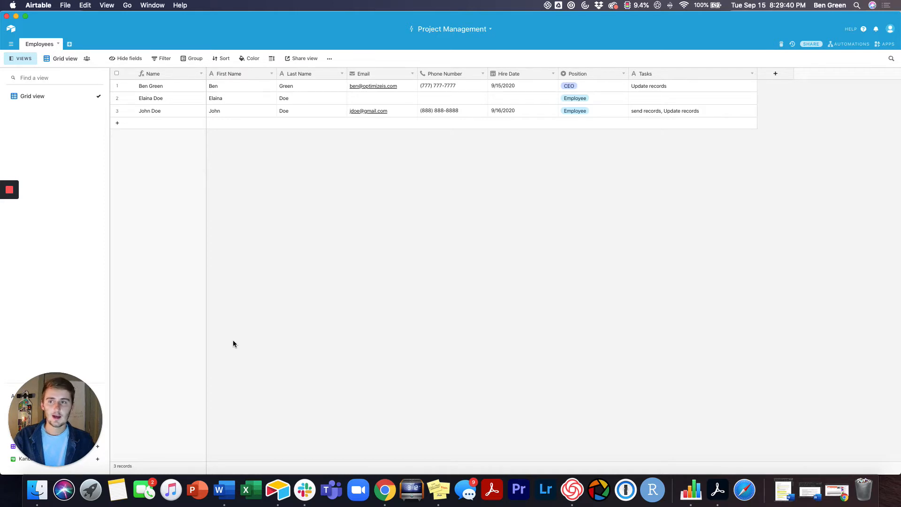
mouse_move(205, 242)
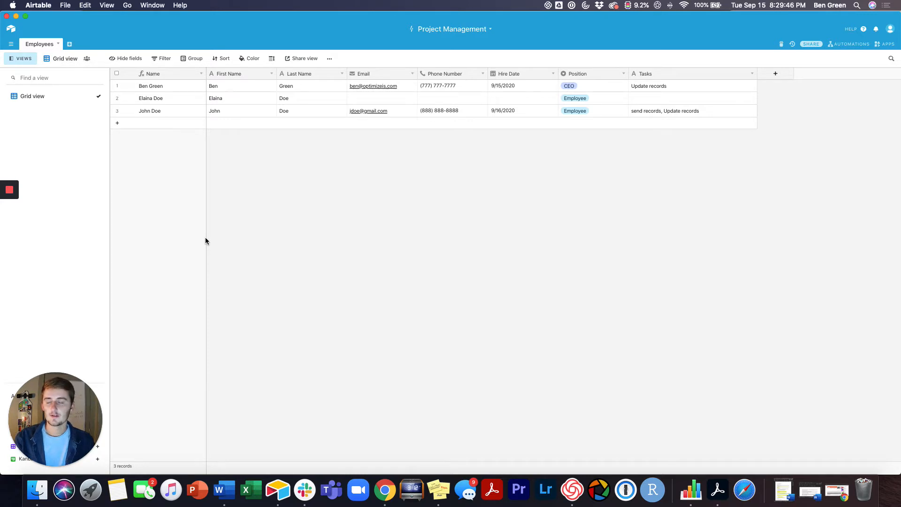
mouse_move(259, 185)
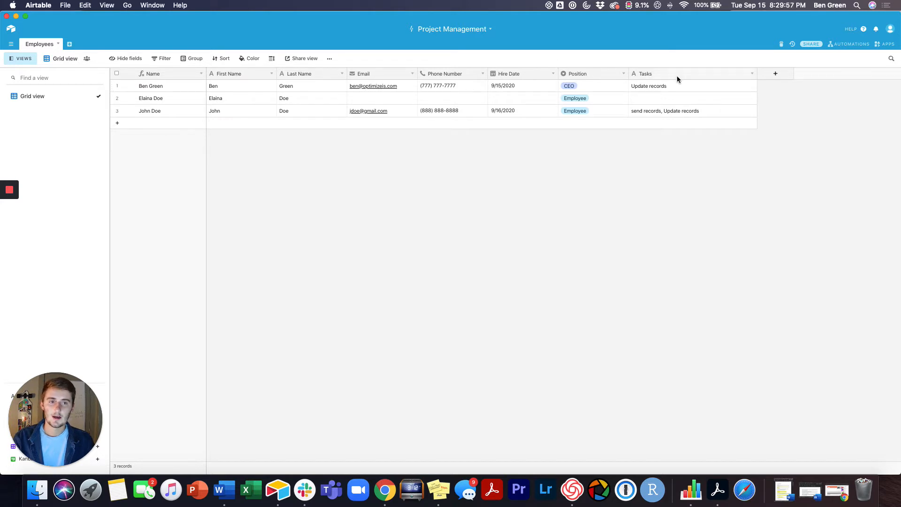
Step: Delete the Tasks field from Employees and create a new Tasks table keeping only the Name field
click(752, 73)
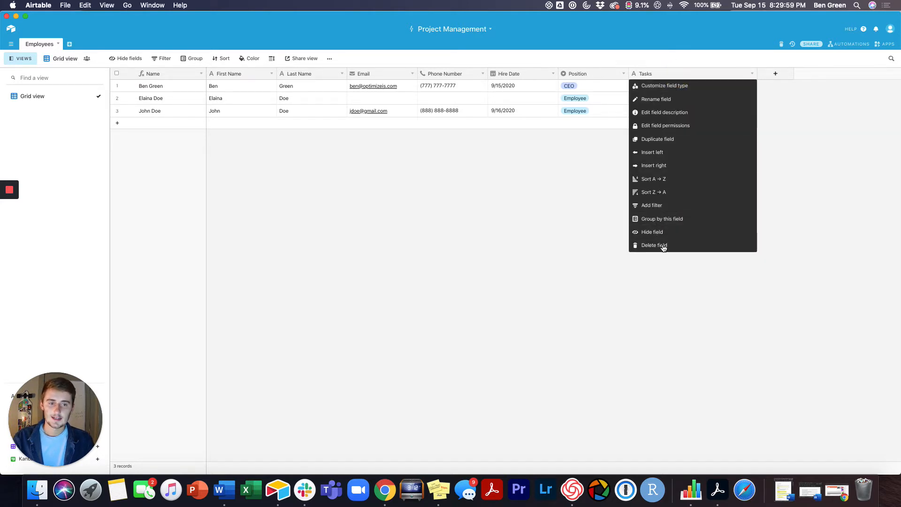
click(655, 245)
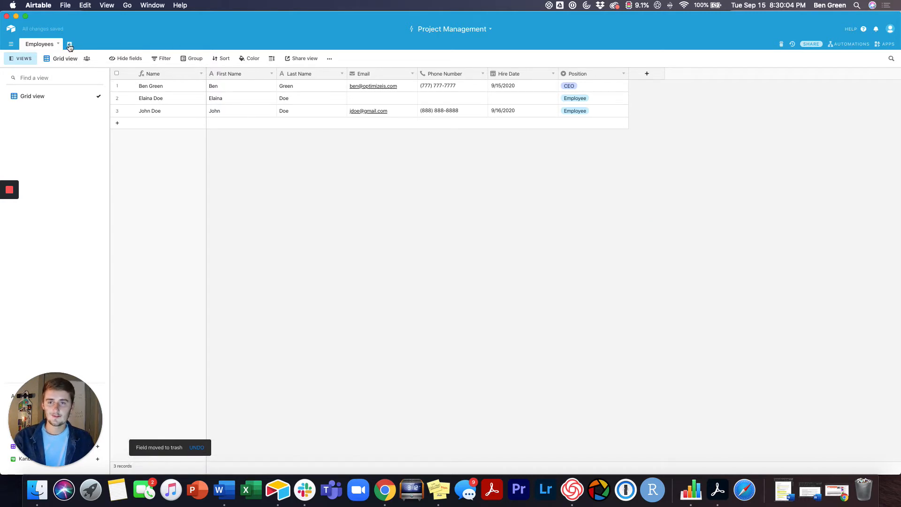
click(69, 44)
text(Taskaa)
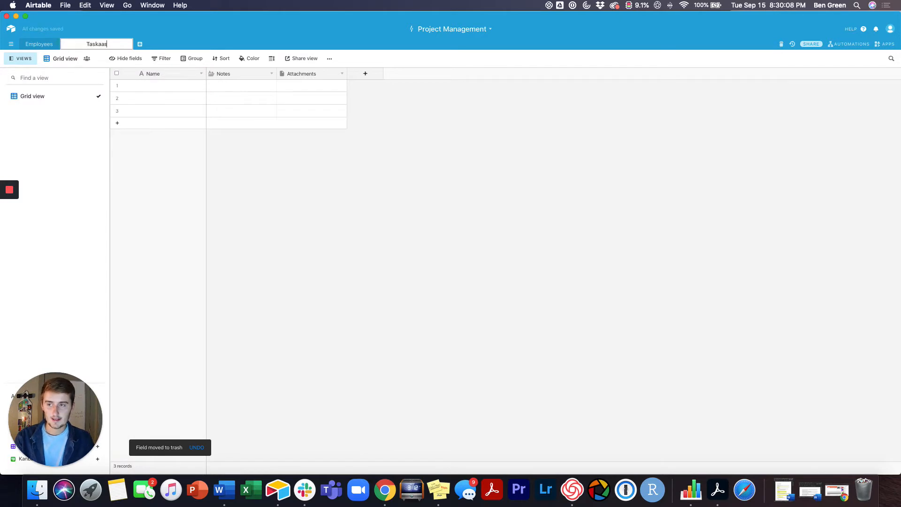
key(Backspace)
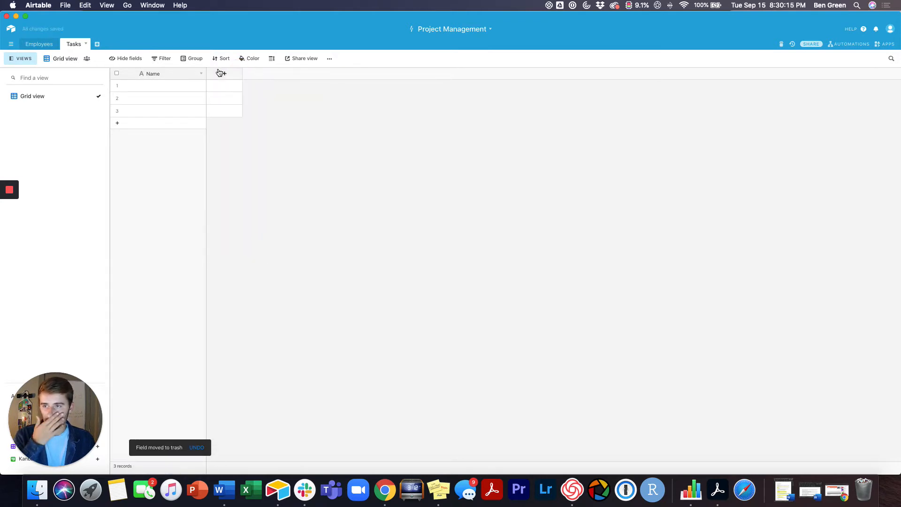
Step: Add a Description field to Tasks and start an Assignee field, showing its type choices
click(221, 73)
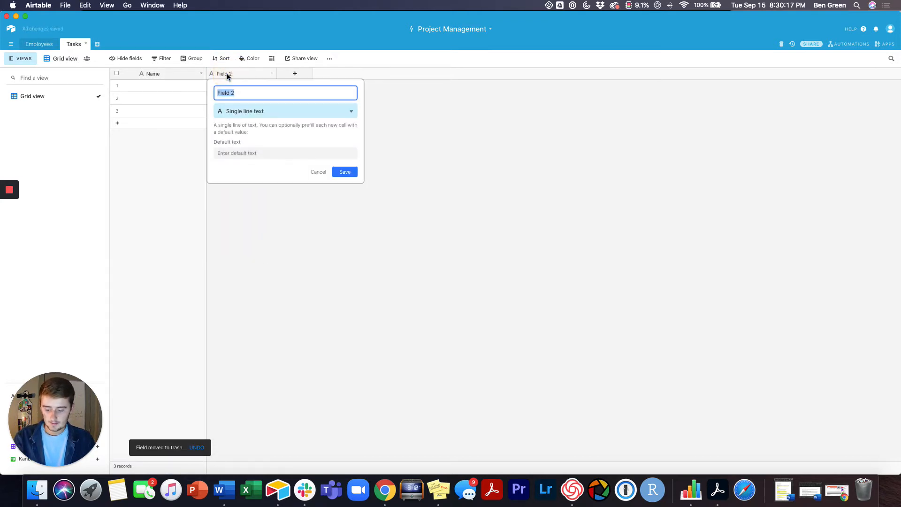
text(Description)
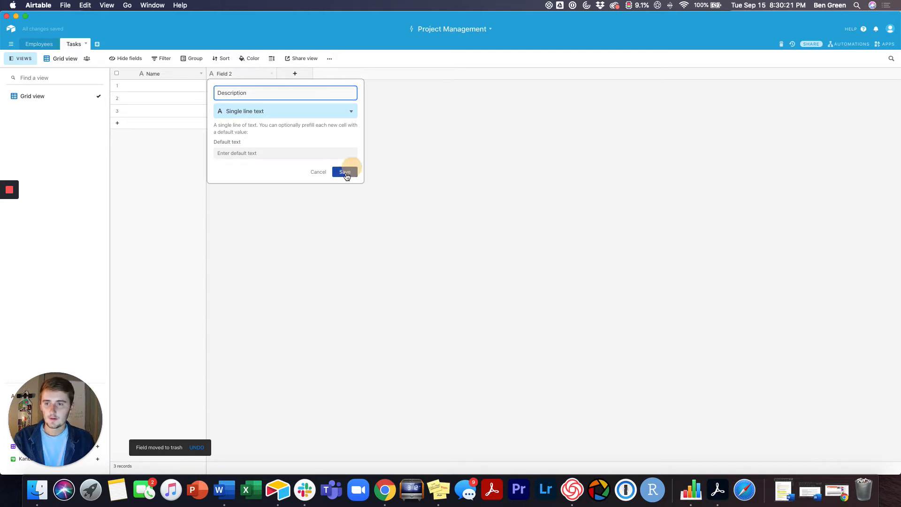
click(345, 172)
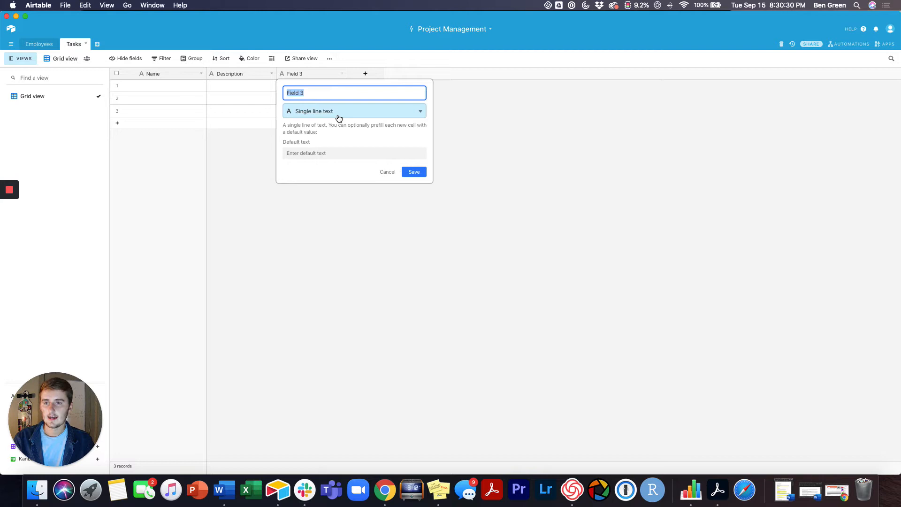
text(Assign)
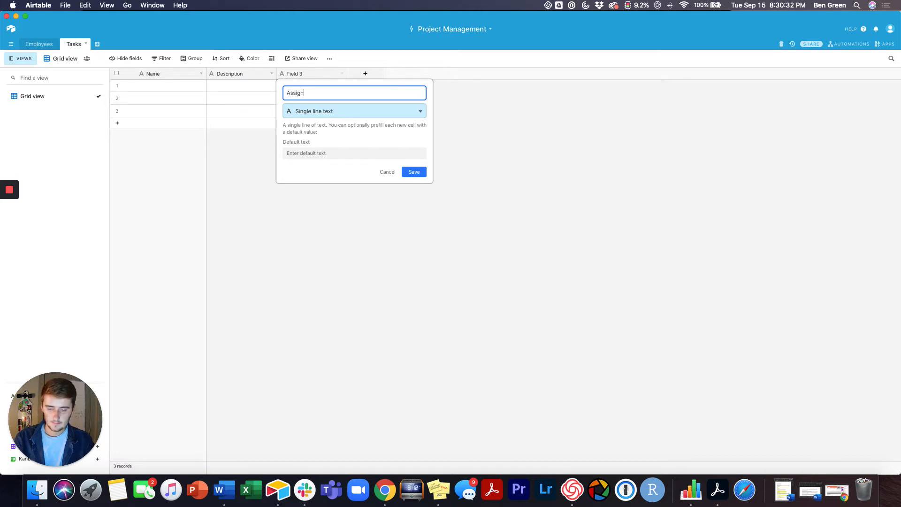
click(353, 111)
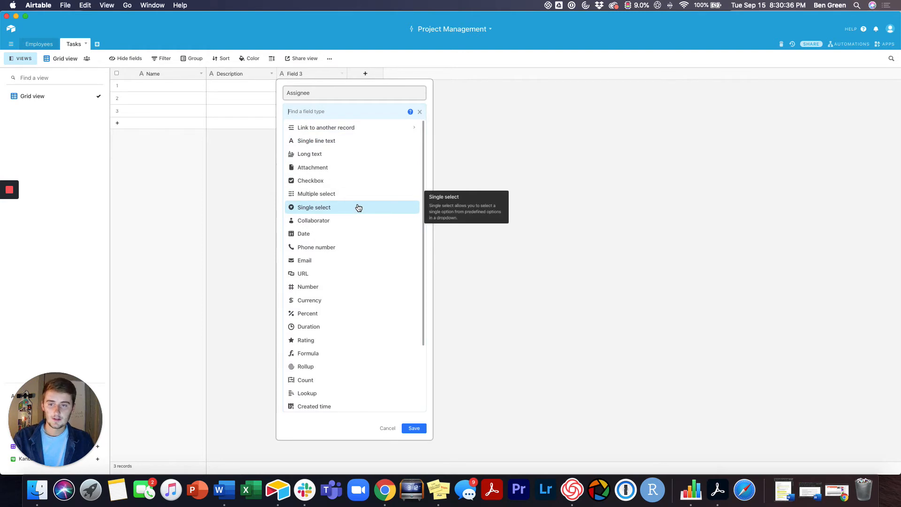
mouse_move(326, 127)
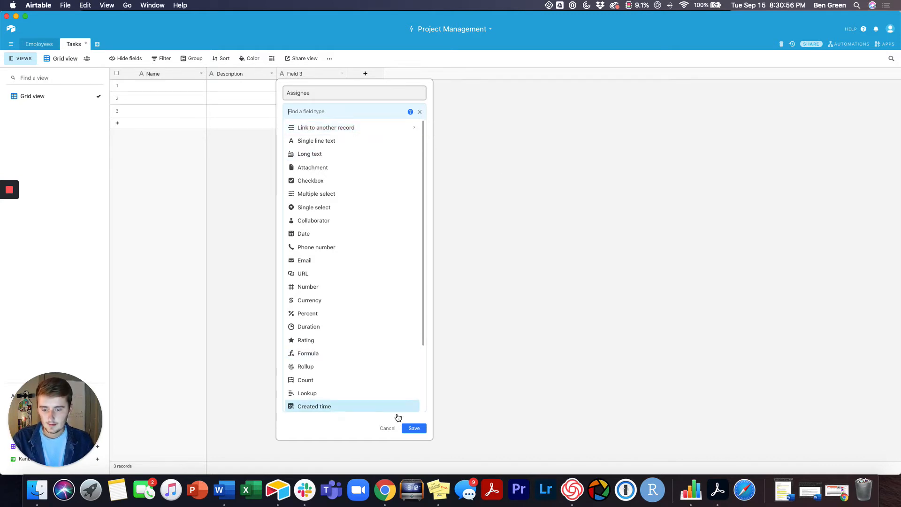
Step: Save the Assignee field and begin naming the task records Task 1–3
click(413, 428)
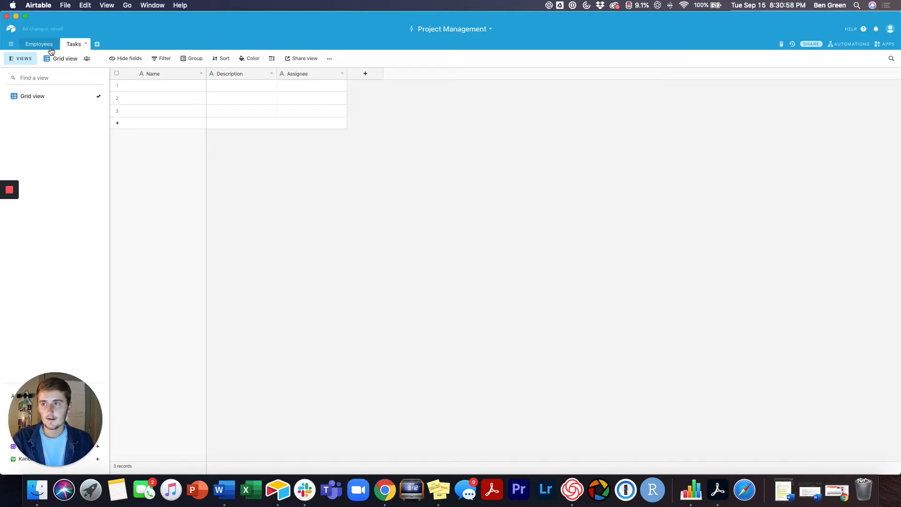
click(167, 85)
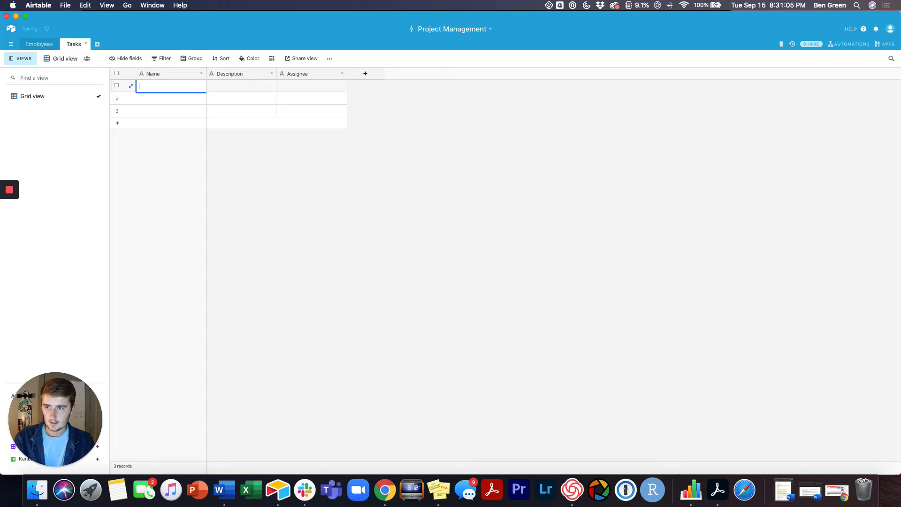
text(Ta)
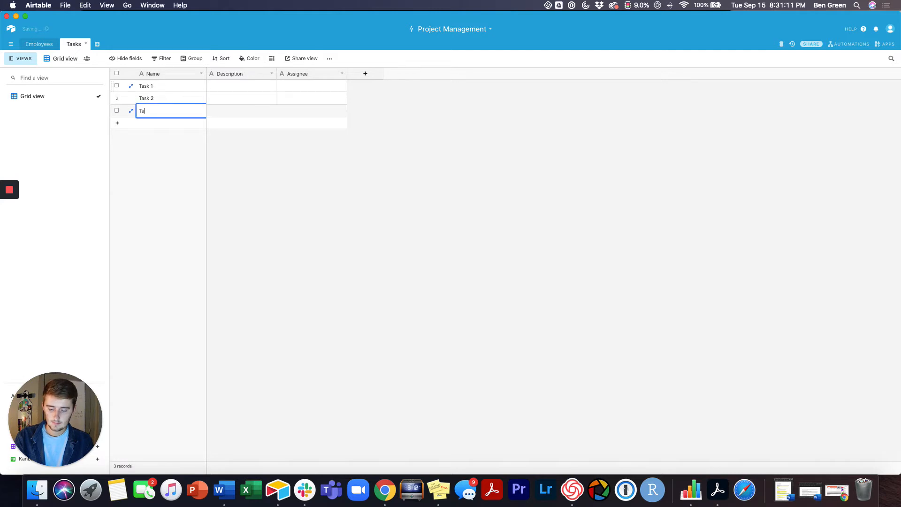
Step: Fill the descriptions Easy, Hard and 10 minutes for Tasks 1–3
click(242, 85)
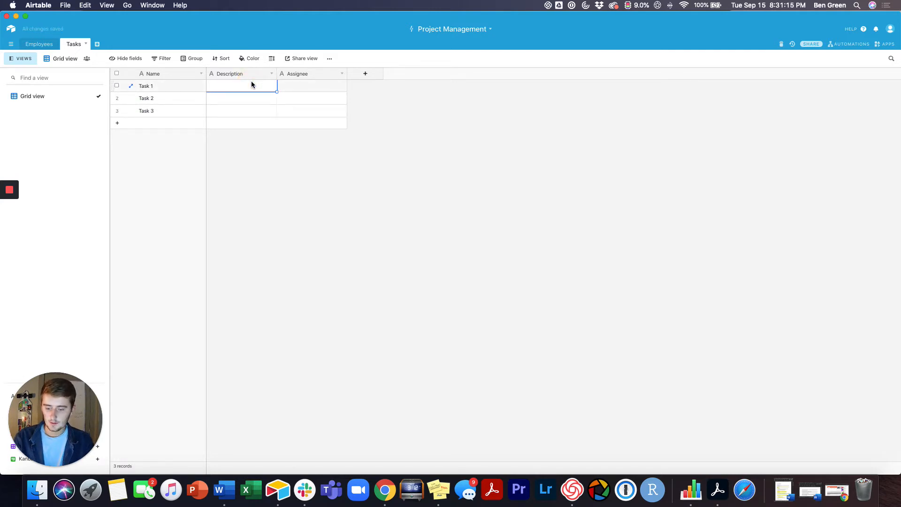
text(Easy)
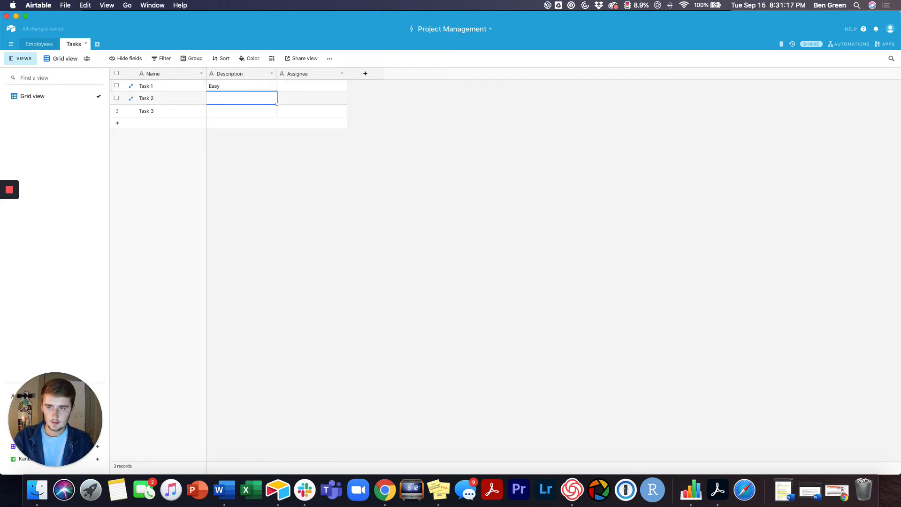
text(Hard)
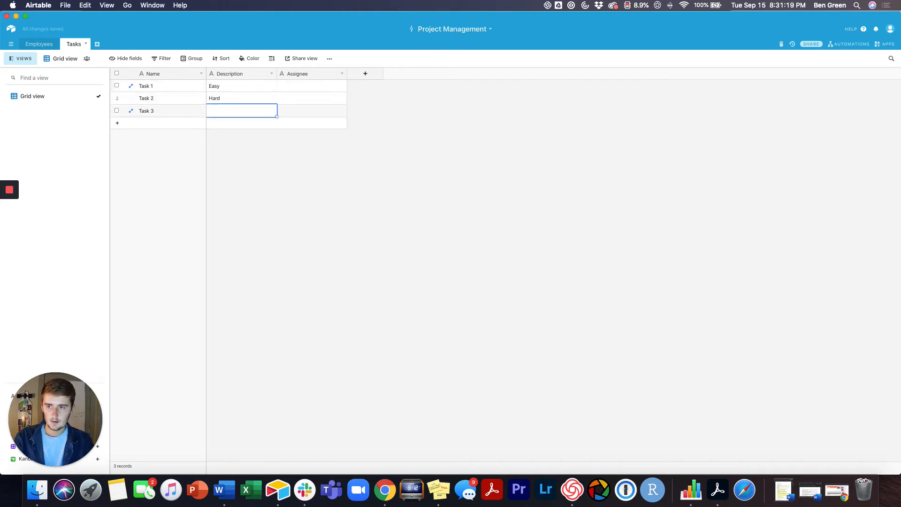
text(10)
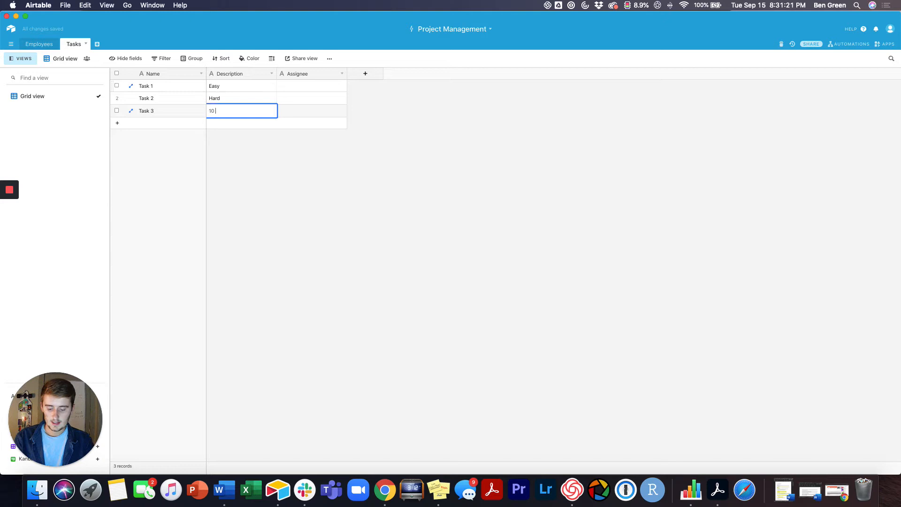
text(minutes)
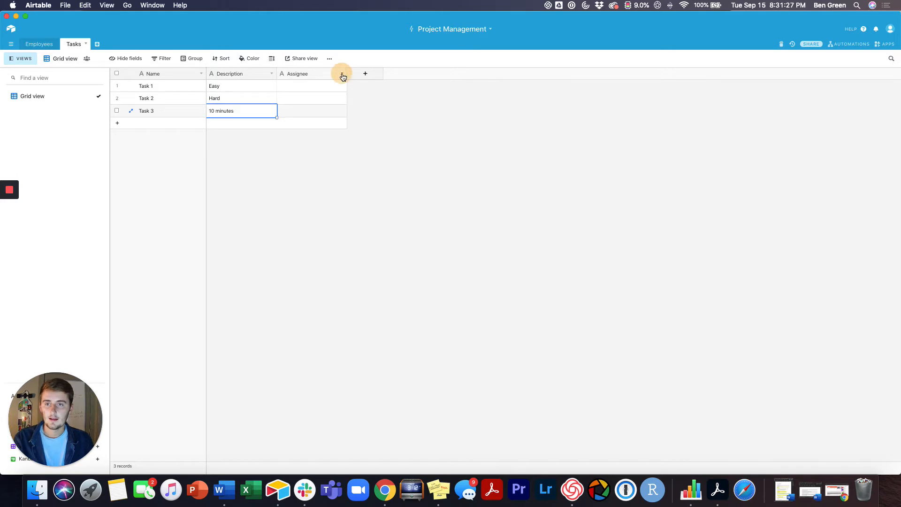
Step: Change Assignee to a link to the Employees table, allowing multiple records, and save it
click(365, 74)
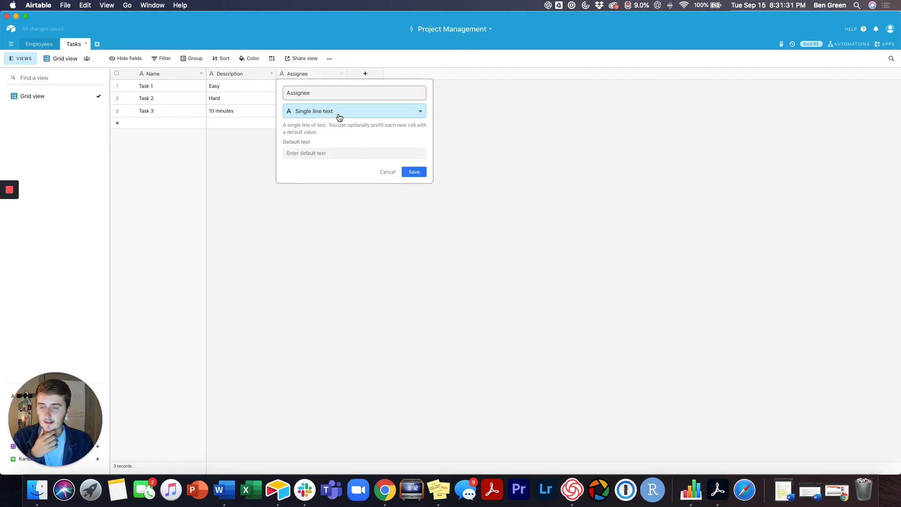
click(353, 111)
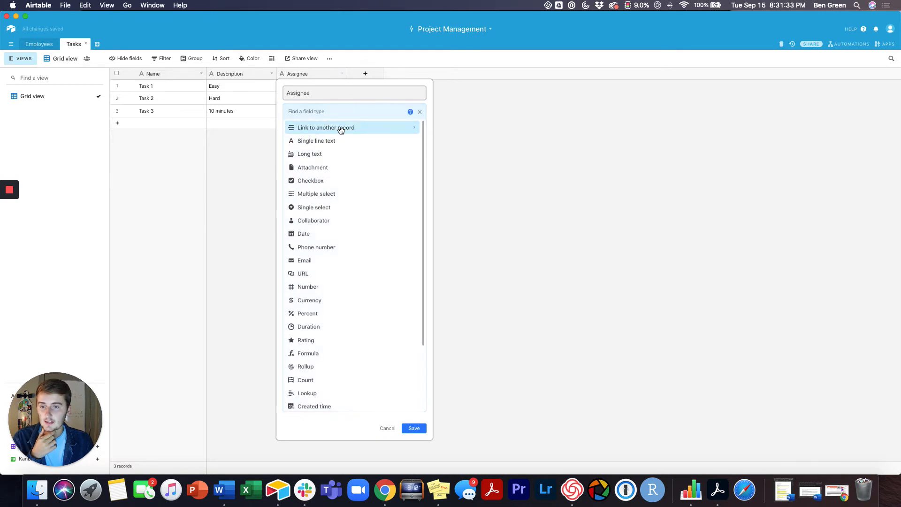
click(326, 127)
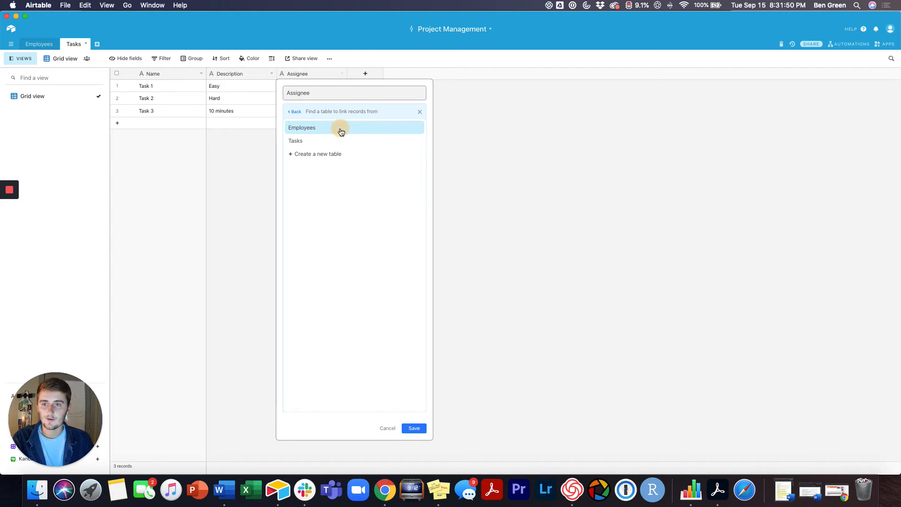
click(301, 127)
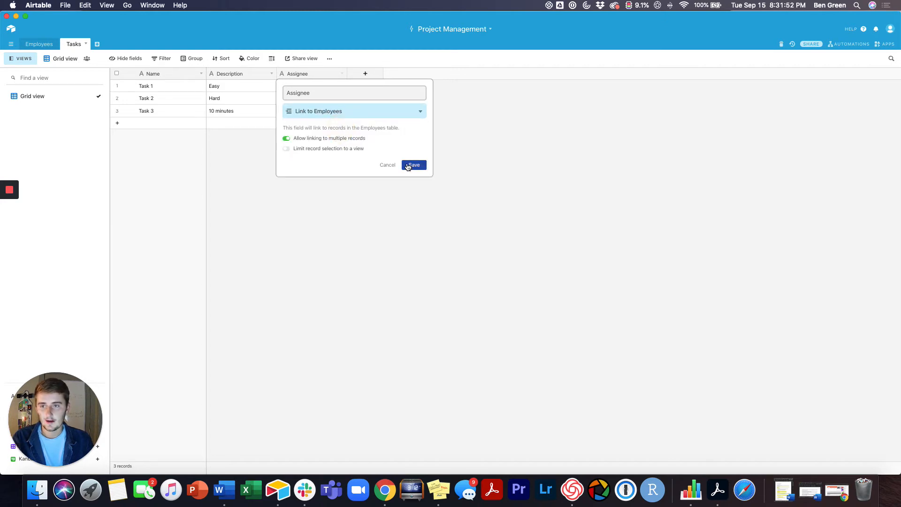
click(413, 165)
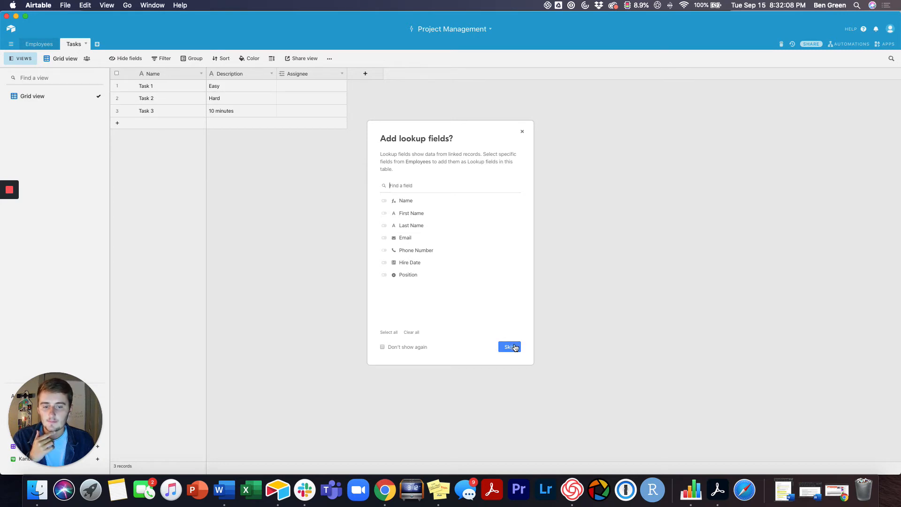
click(509, 347)
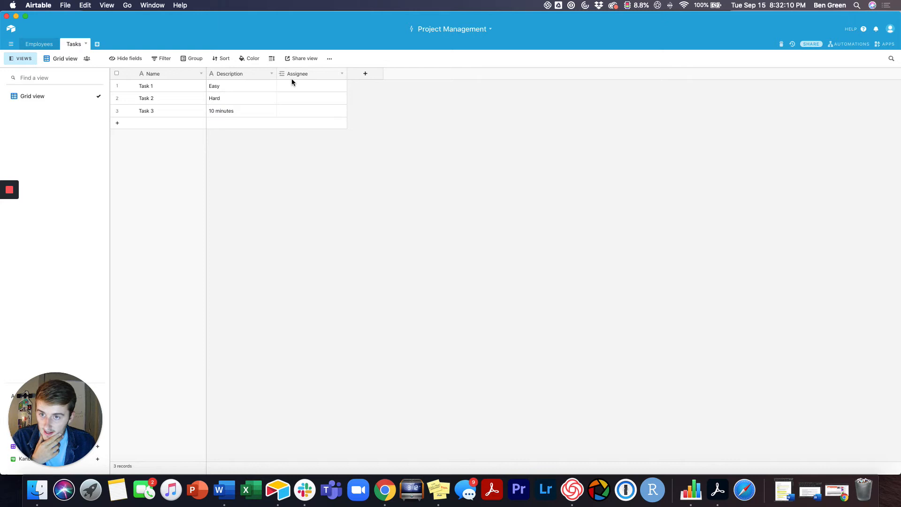
Step: Link Ben Green to Task 1 and John Doe to Tasks 2 and 3 via the Assignee cells
click(311, 85)
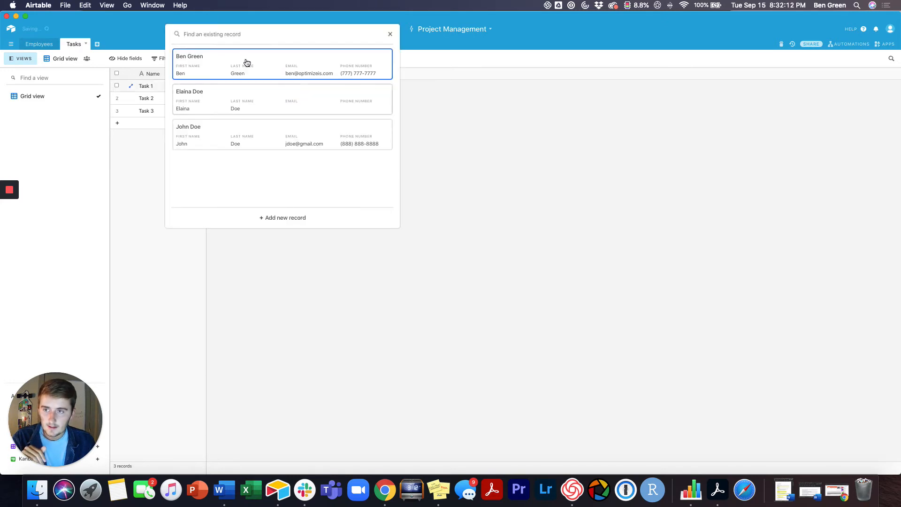
click(190, 63)
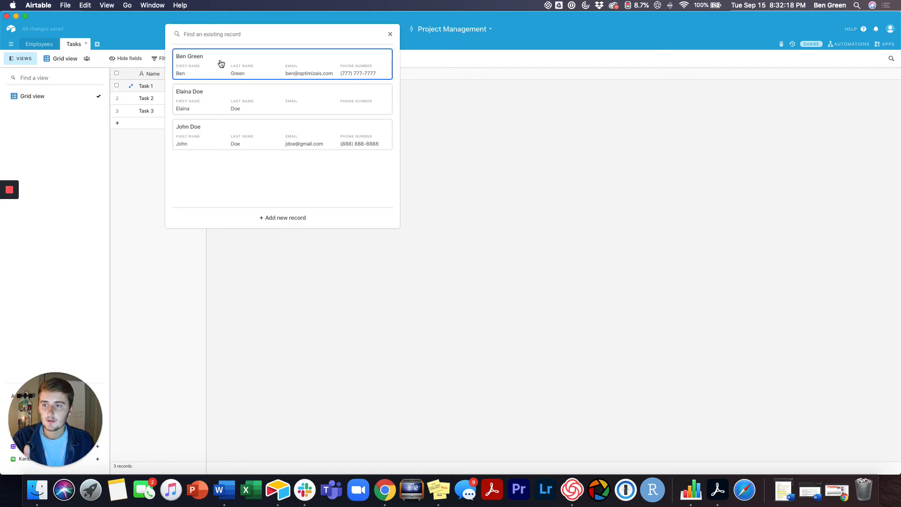
mouse_move(234, 65)
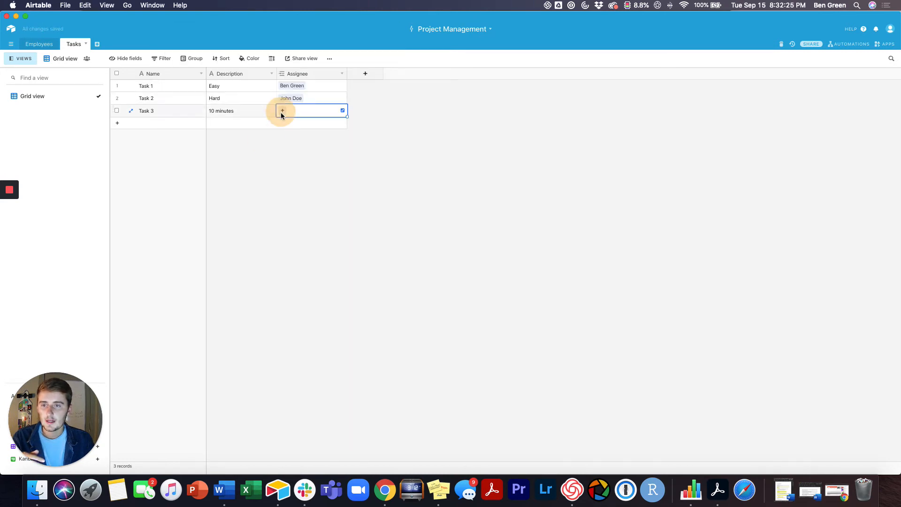
click(282, 110)
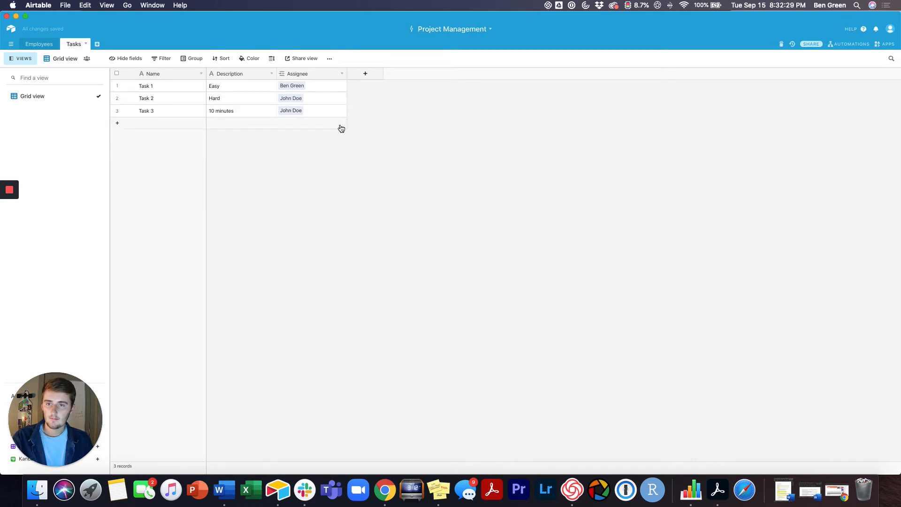
click(194, 59)
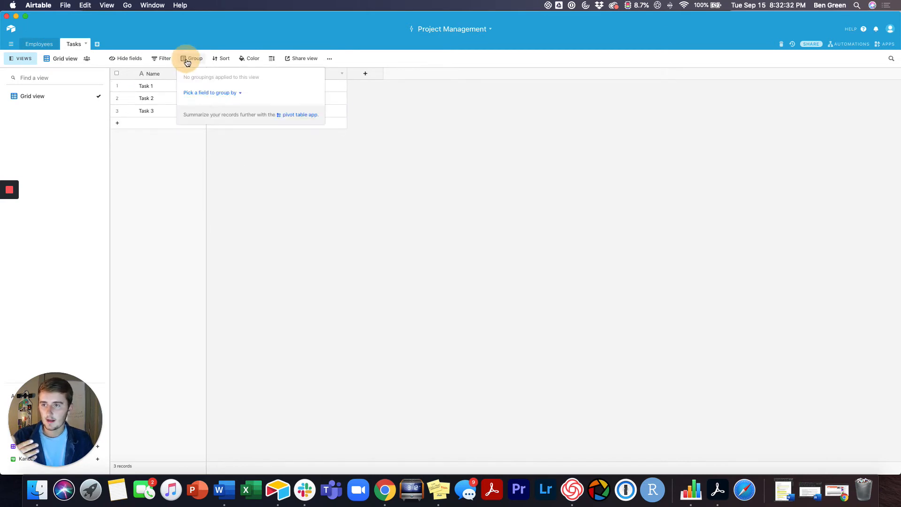
Step: Group the Tasks view by the Assignee field, giving Ben Green and John Doe separate groups
click(210, 93)
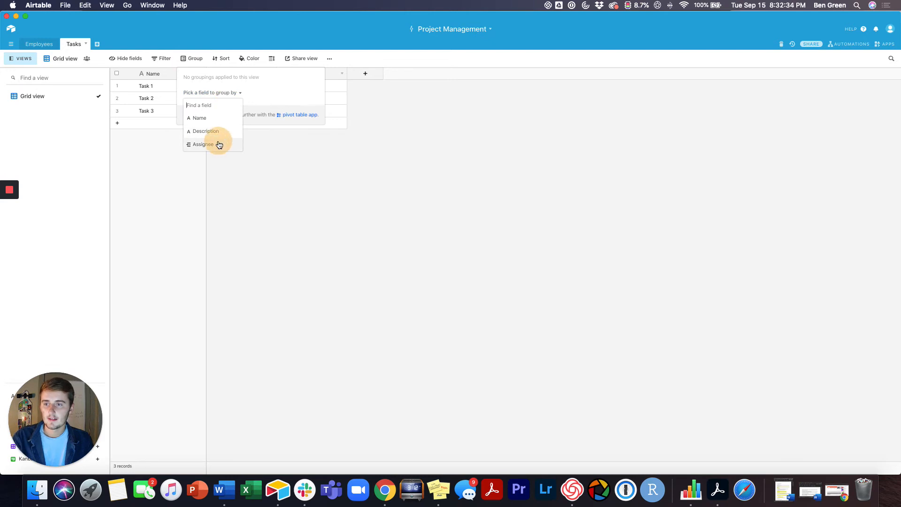
click(203, 144)
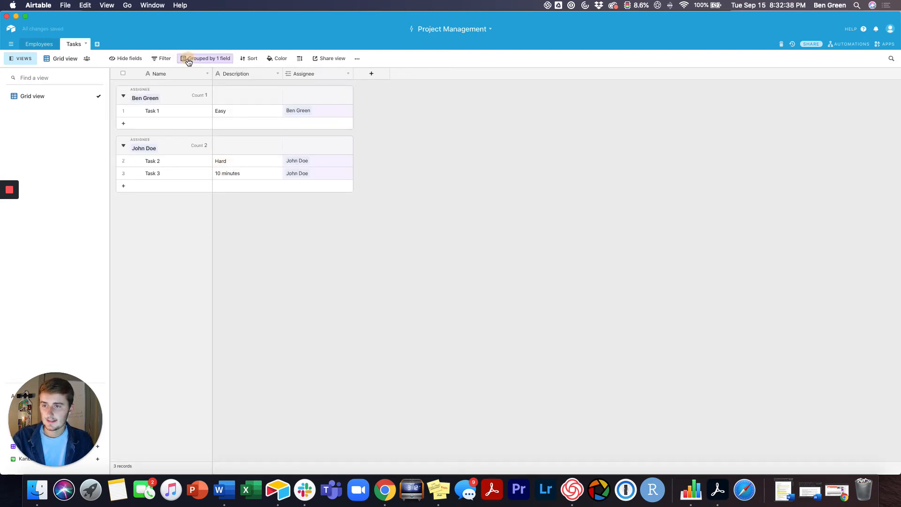
click(38, 44)
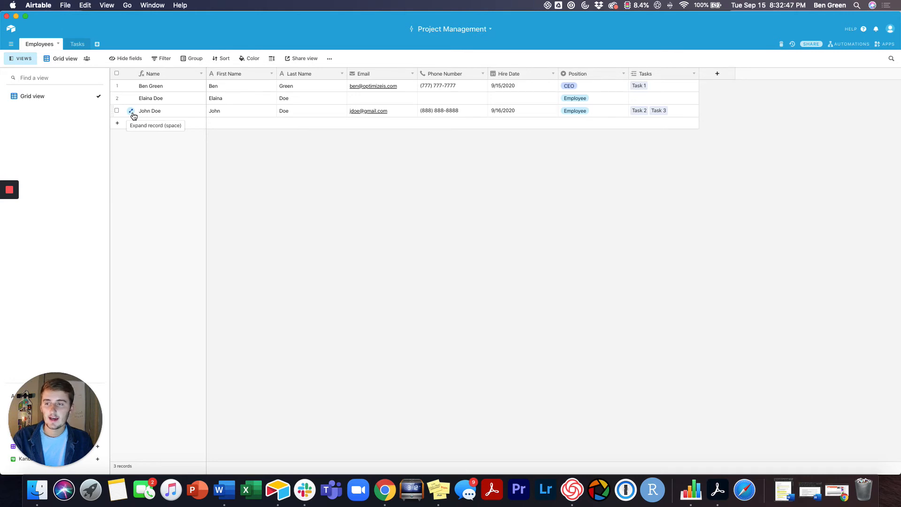
mouse_move(665, 116)
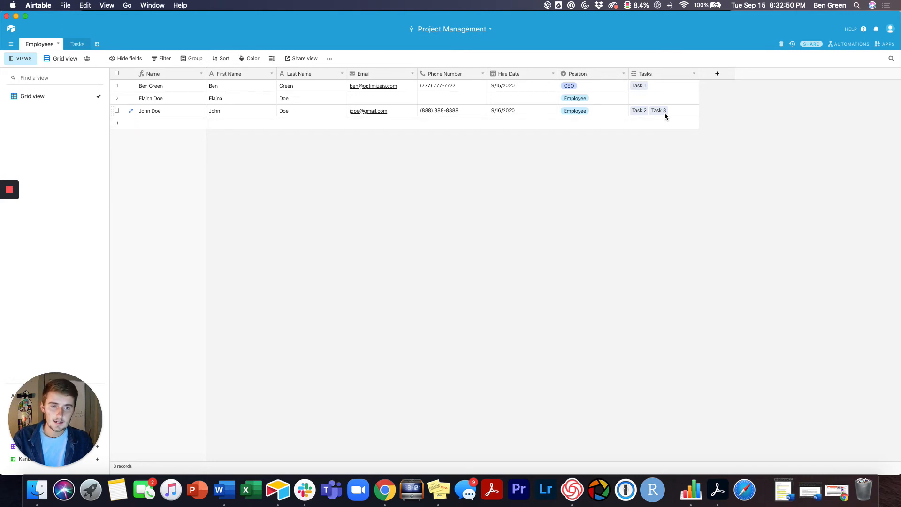
mouse_move(644, 120)
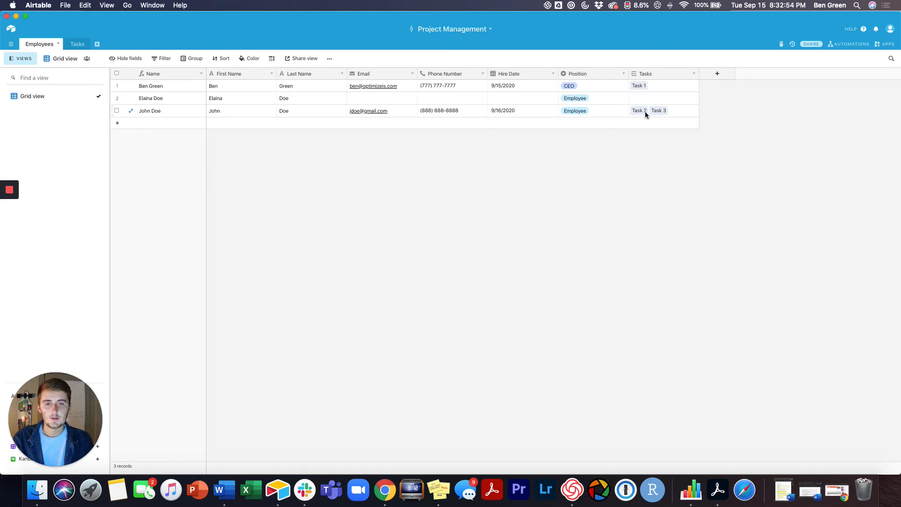
mouse_move(131, 111)
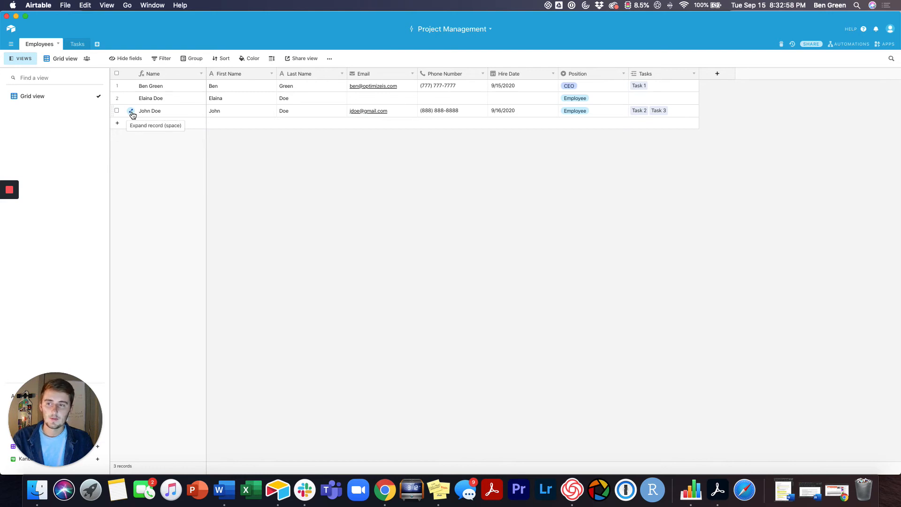
Step: Expand John Doe's Employees record to review linked Tasks 2 and 3, then close it
click(132, 111)
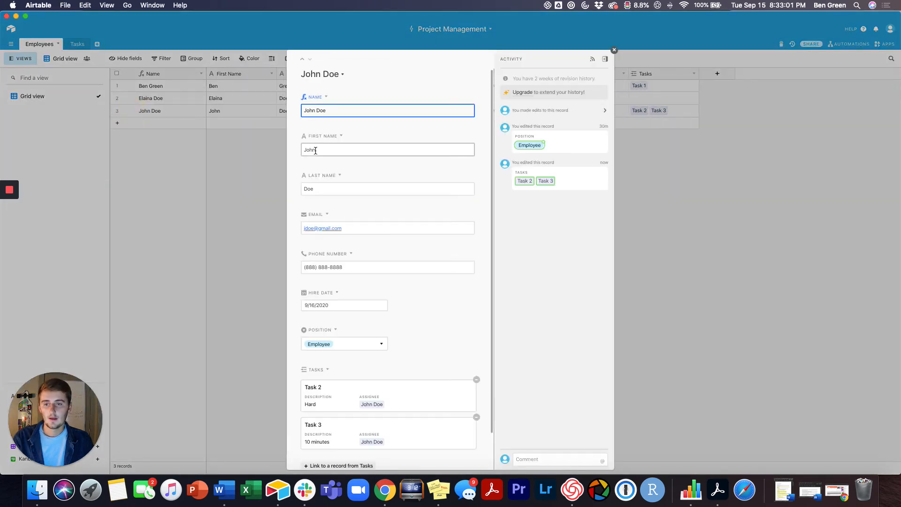
scroll(down, 3)
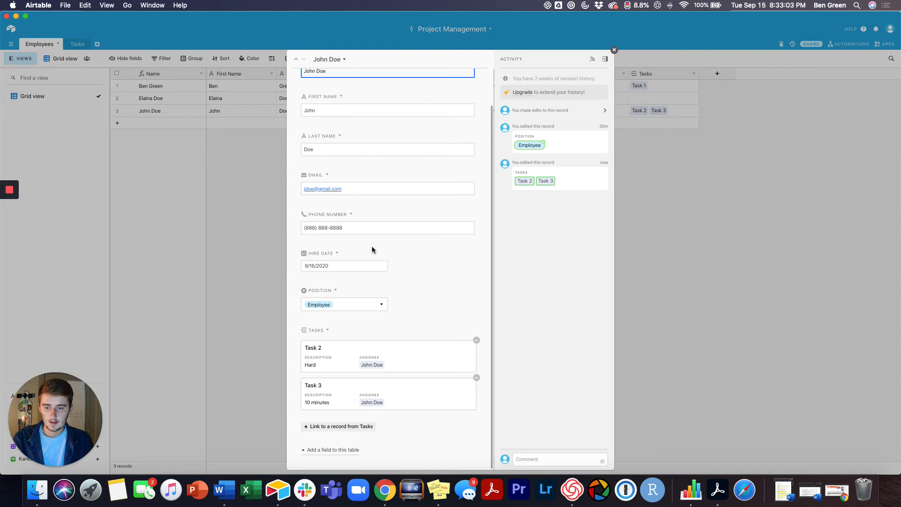
mouse_move(359, 350)
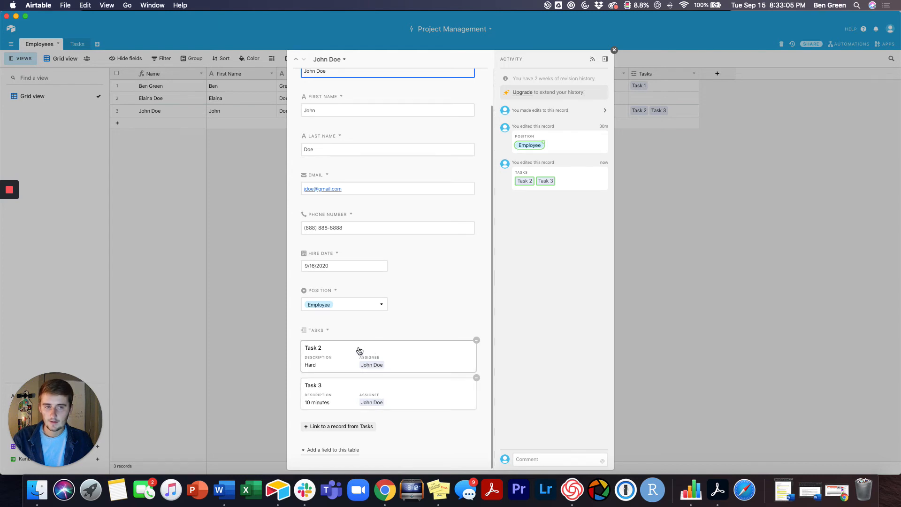
mouse_move(418, 367)
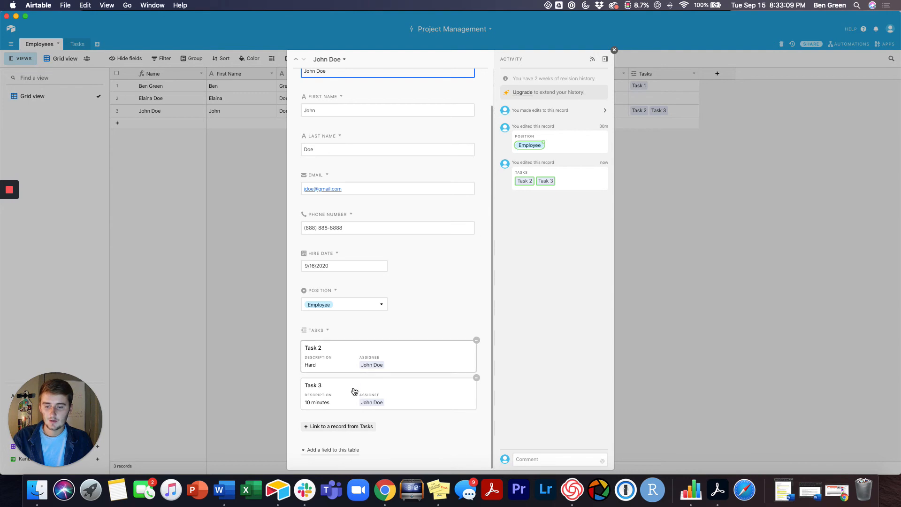
click(613, 50)
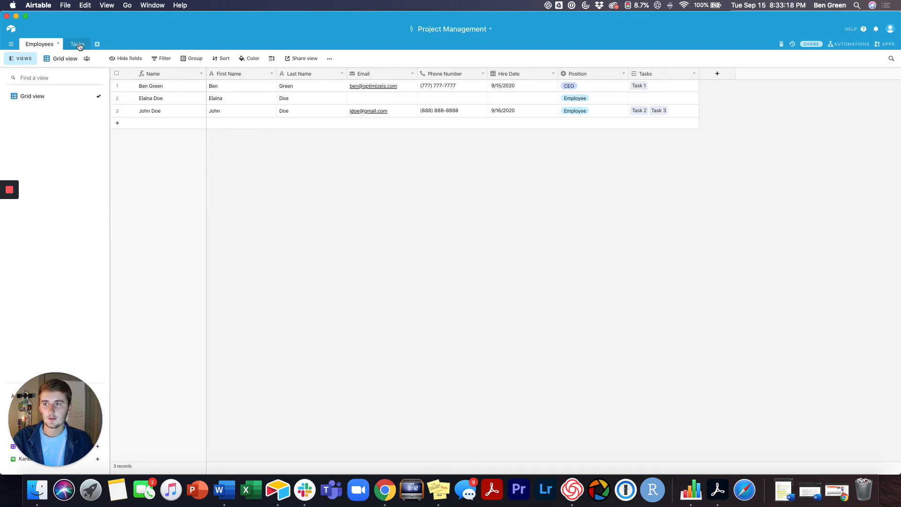
Step: In Tasks, add Elaina Doe as a second assignee on Task 2 and return to Employees
click(74, 44)
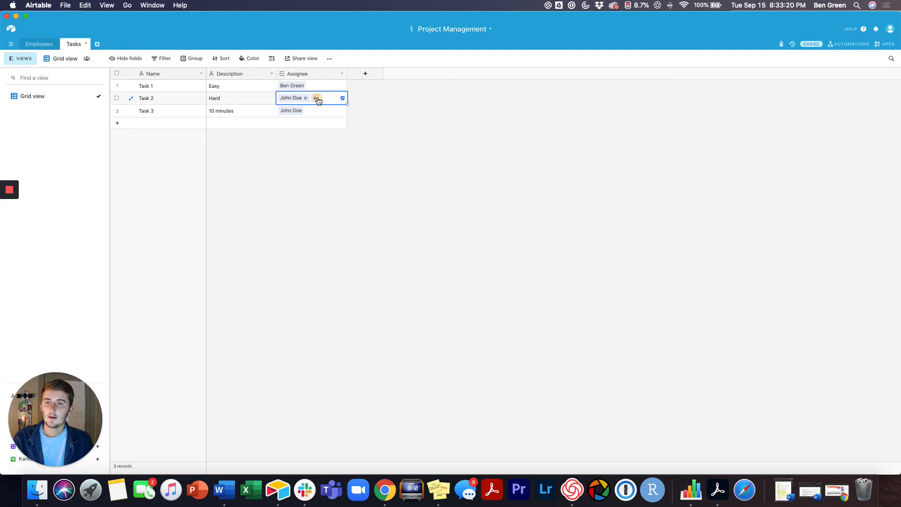
click(317, 97)
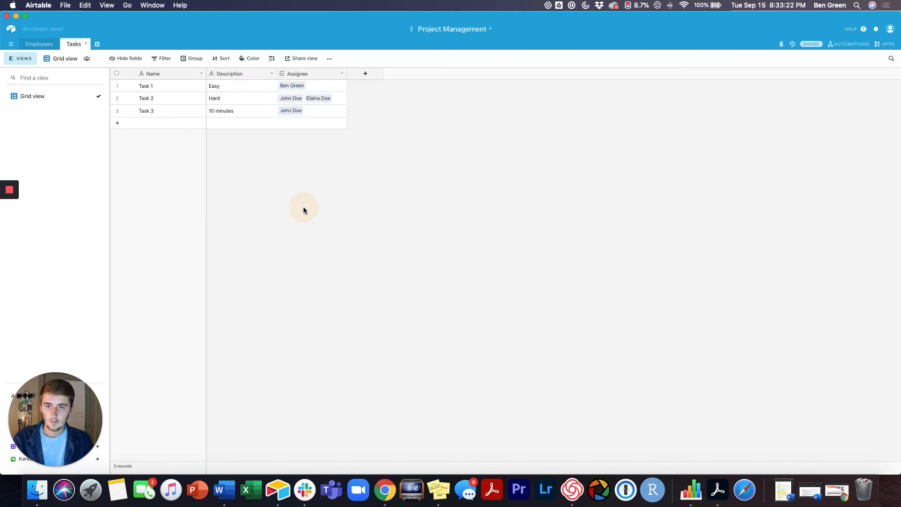
mouse_move(298, 197)
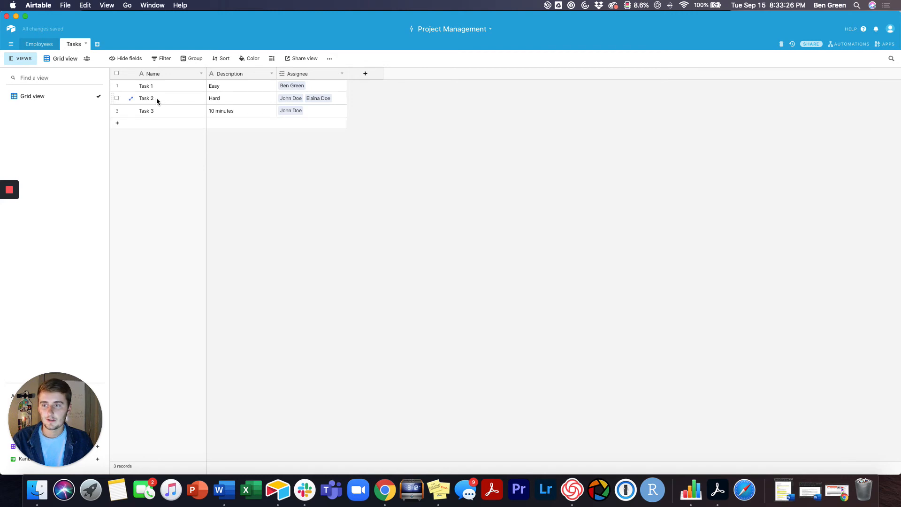
mouse_move(142, 100)
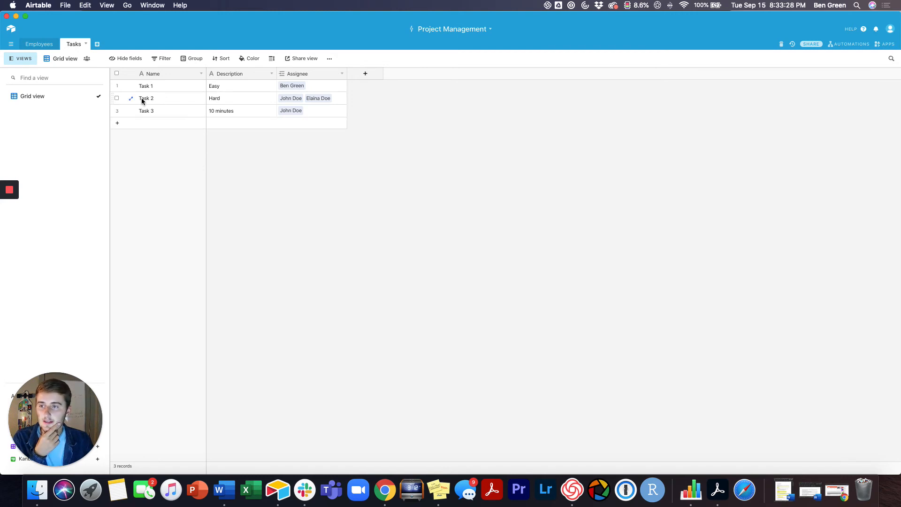
mouse_move(334, 100)
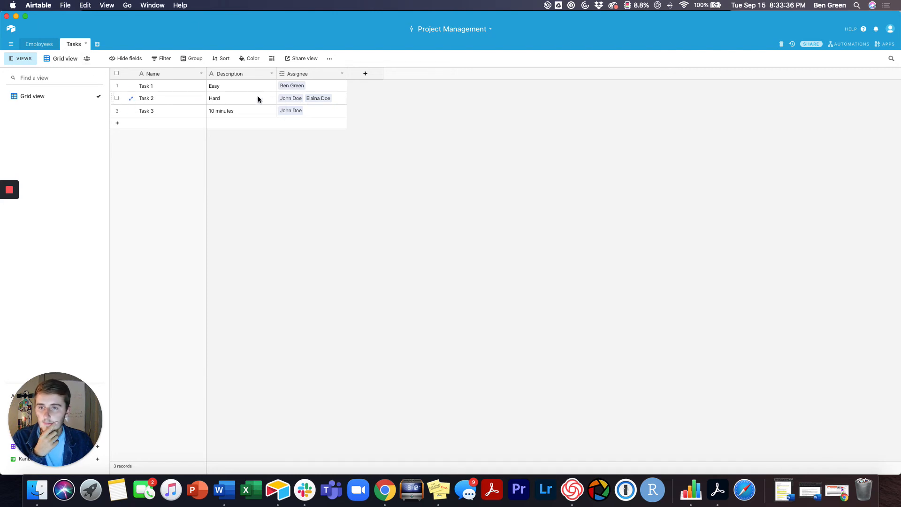
click(39, 44)
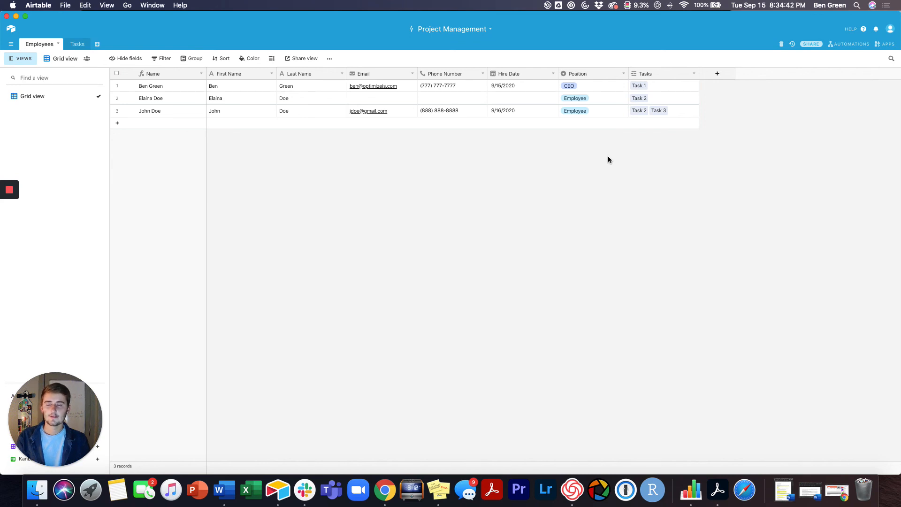
mouse_move(589, 161)
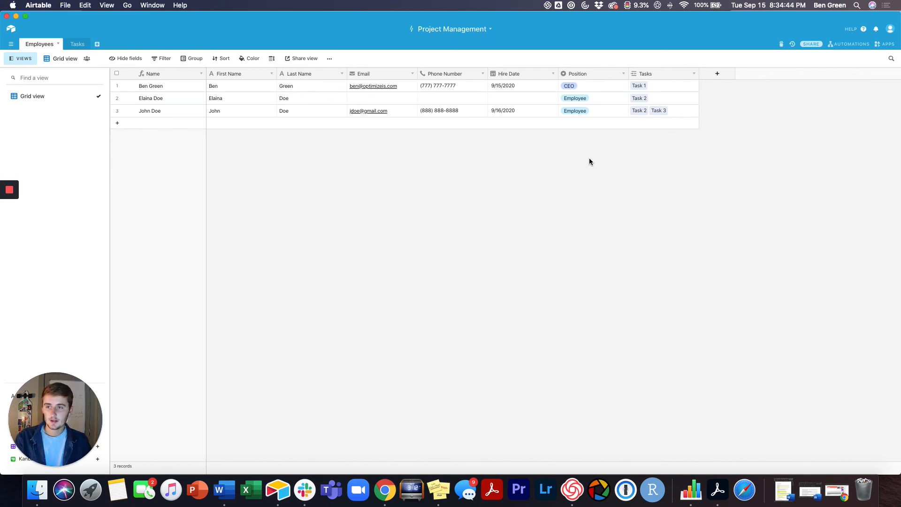
mouse_move(354, 134)
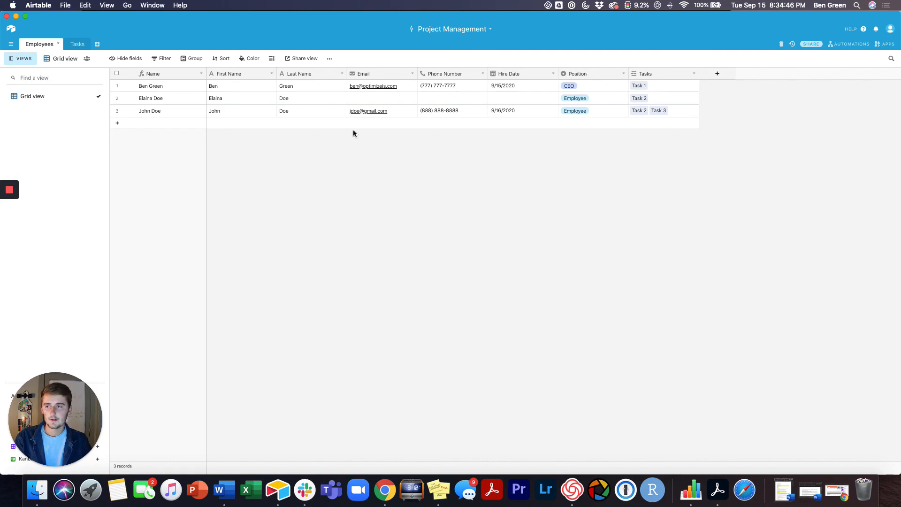